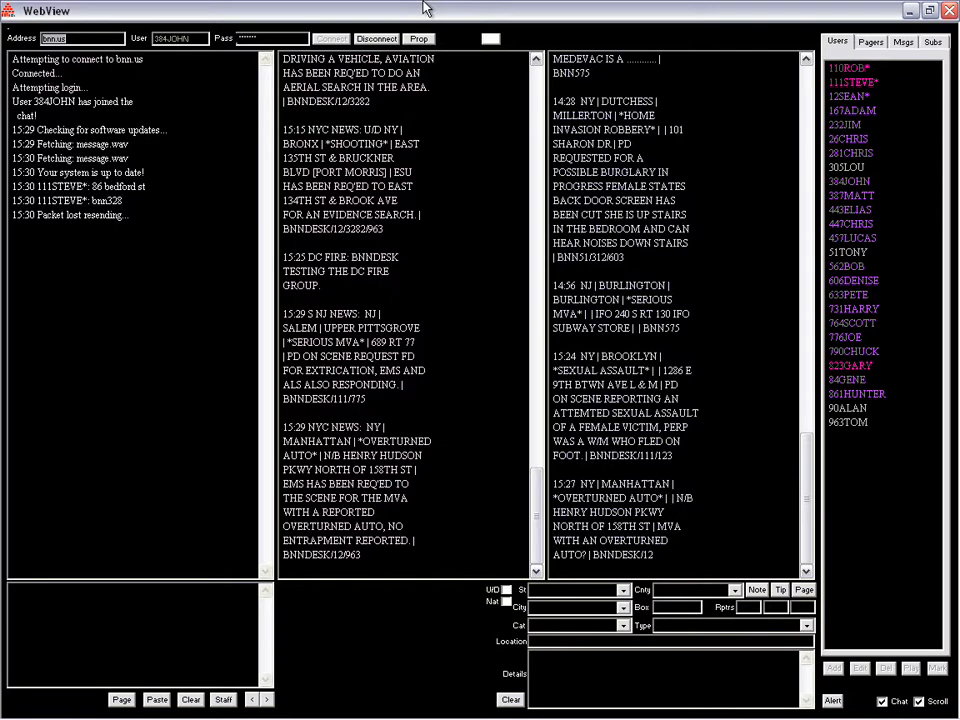
mouse_move(408, 252)
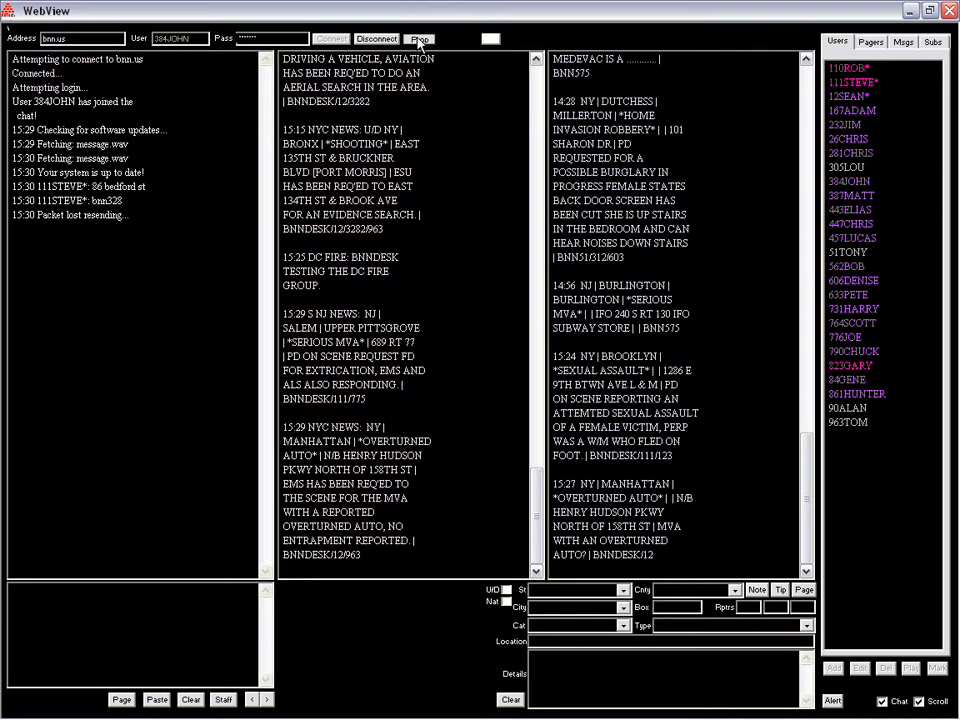
Bring up the Colors dialog for the chat client's text types
click(420, 38)
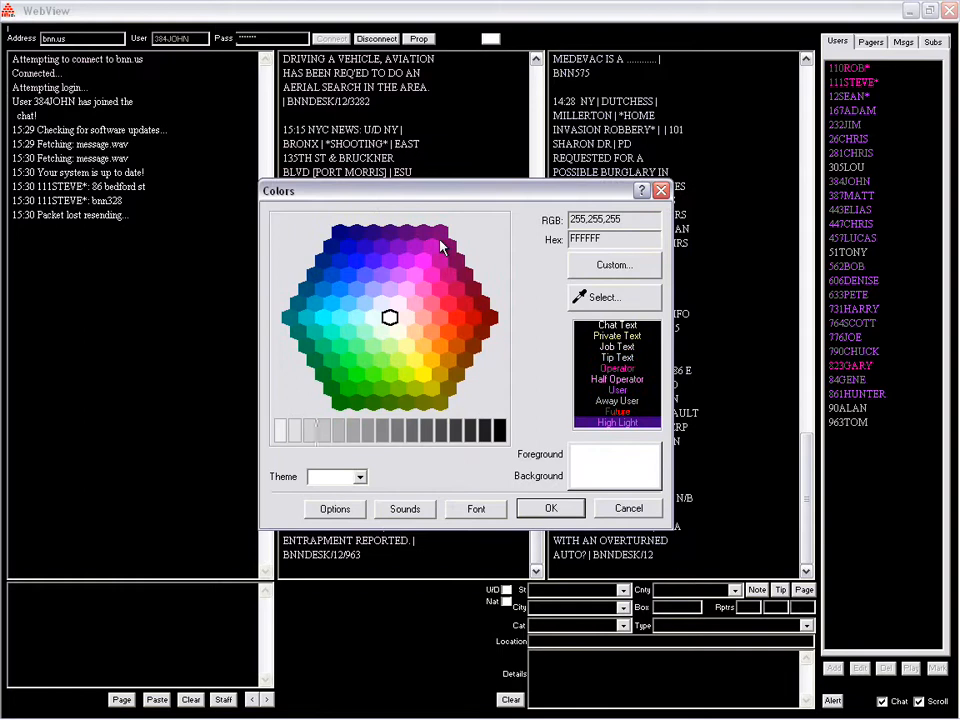
mouse_move(556, 324)
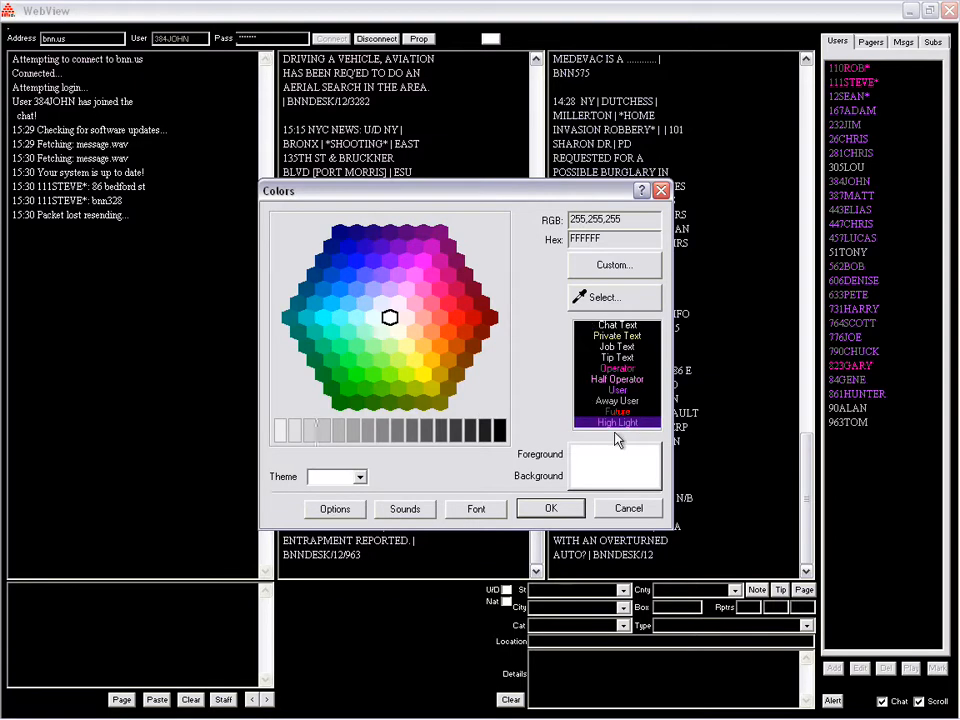
mouse_move(612, 388)
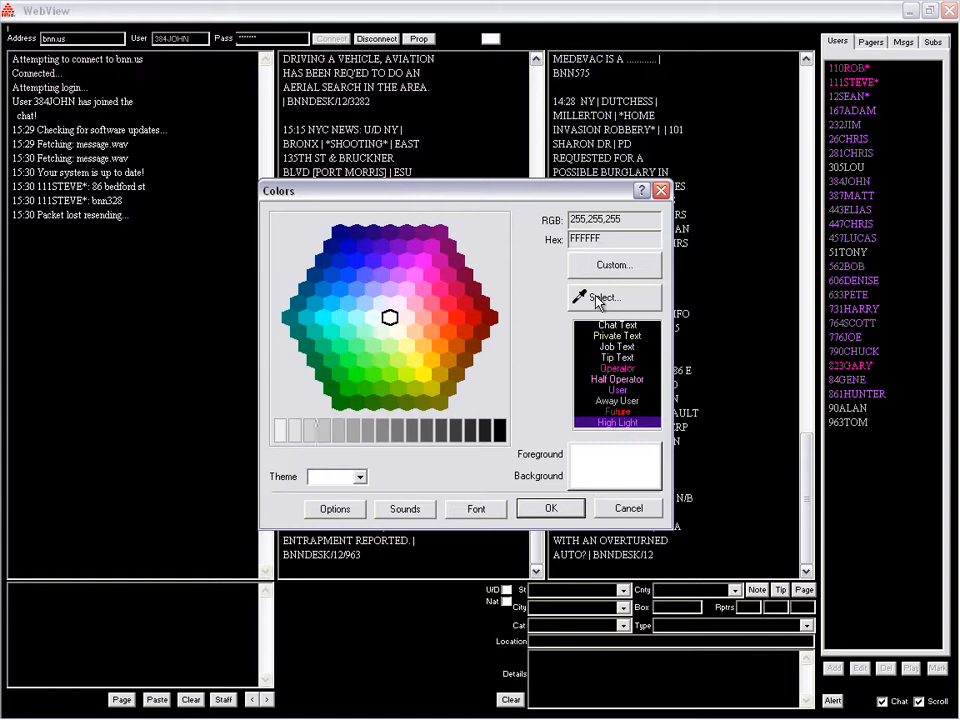
Give Tip Text a light cyan (57FFFF) foreground colour from the colour hexagon
click(390, 316)
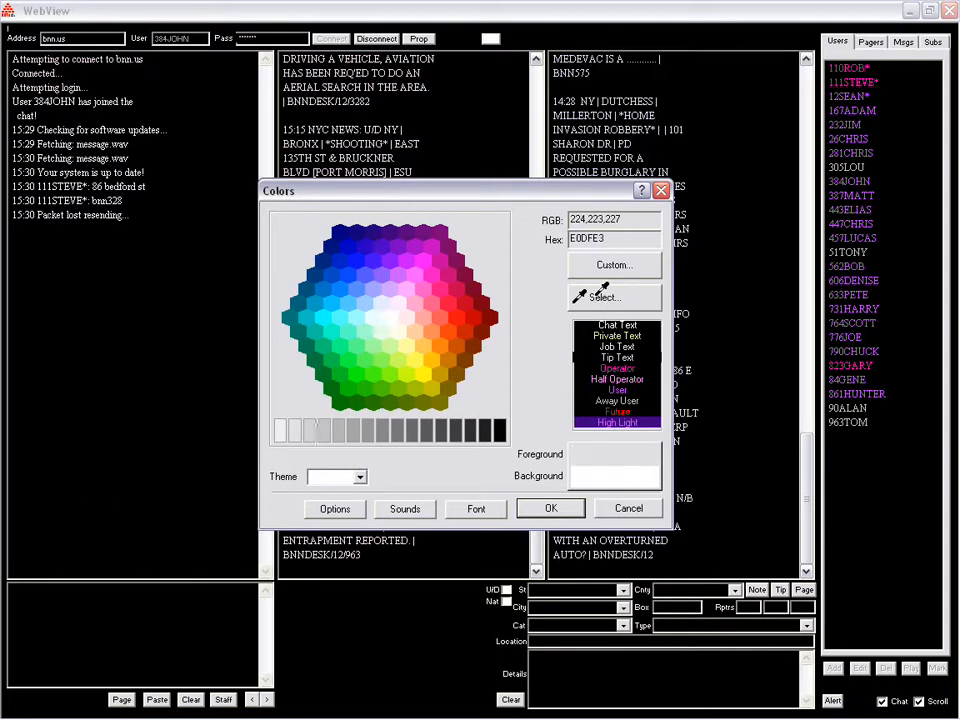
click(356, 336)
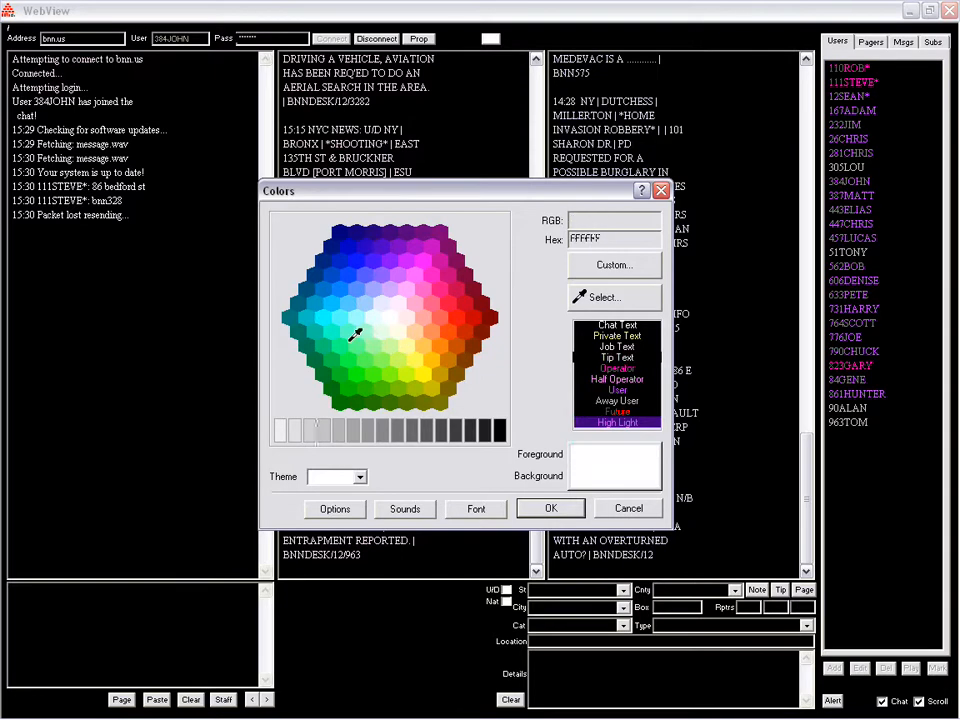
click(340, 318)
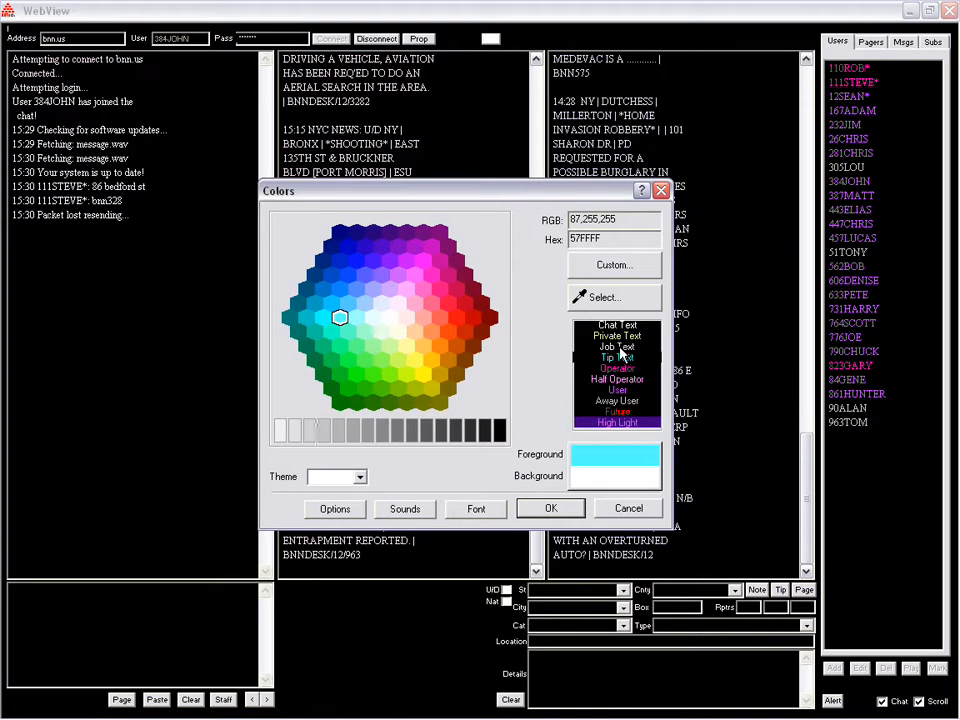
mouse_move(636, 350)
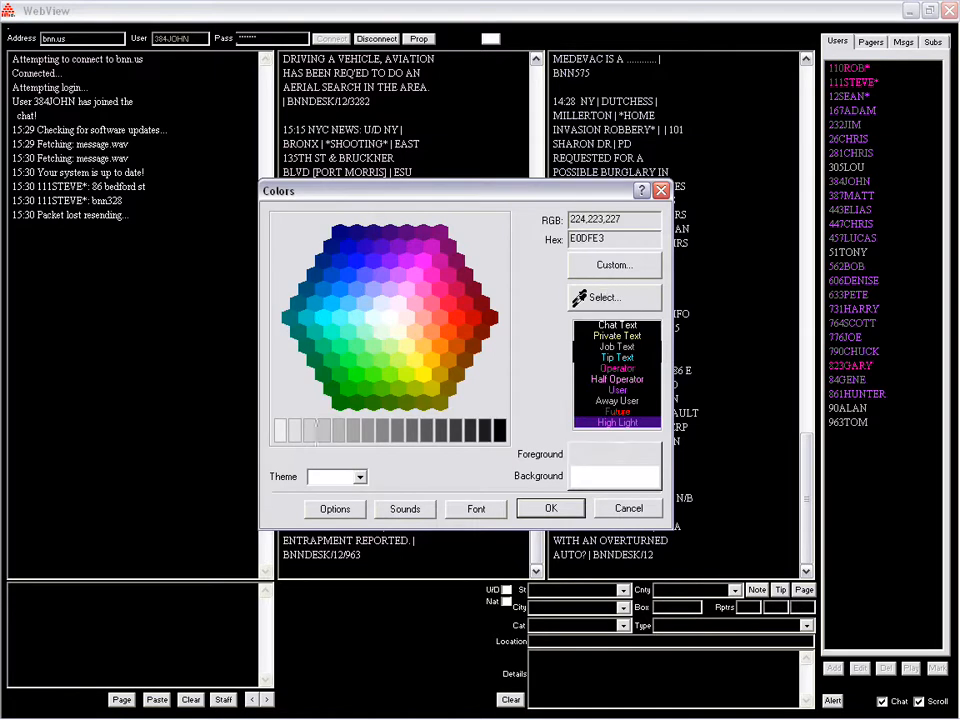
Give Job Text a bright red (FF0E0E) foreground colour
click(458, 316)
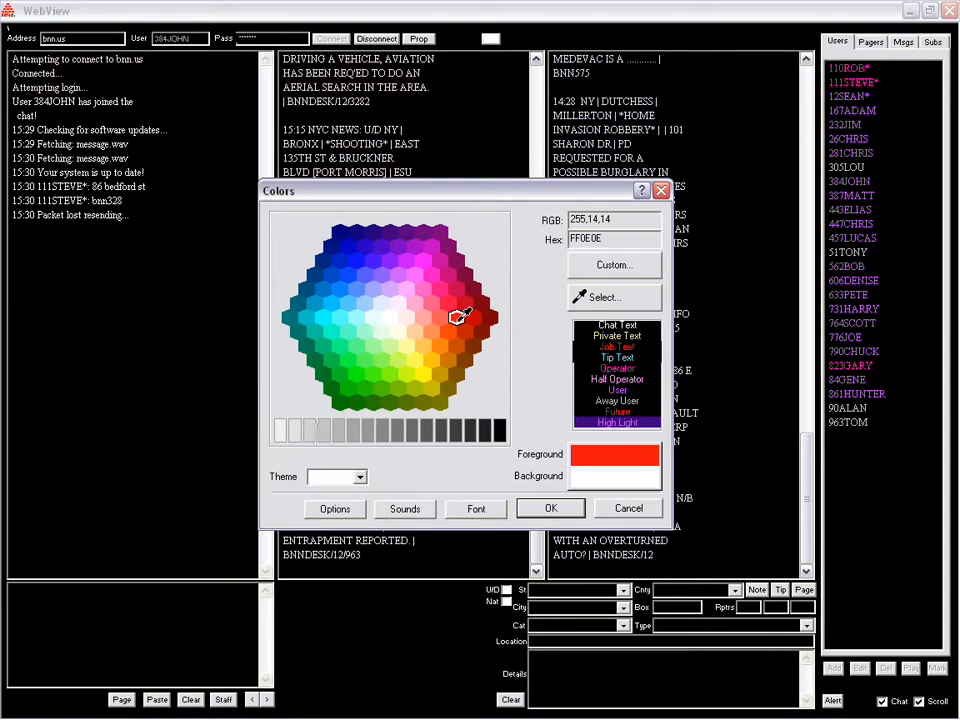
mouse_move(456, 324)
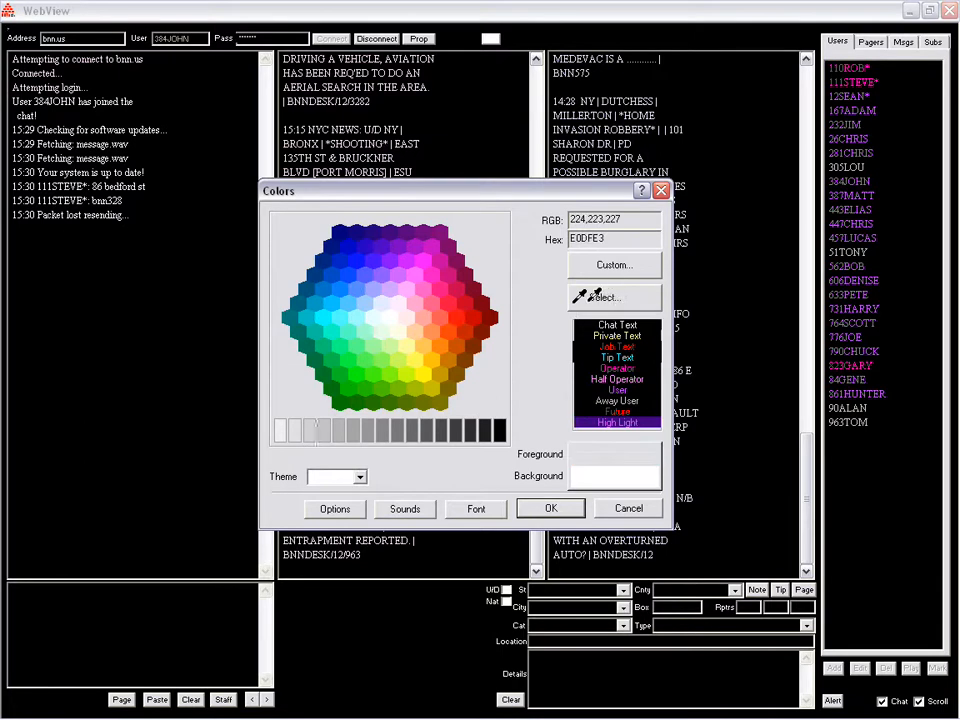
Give Chat Text a bright green (0EFF46) colour and apply the new text colours
click(350, 360)
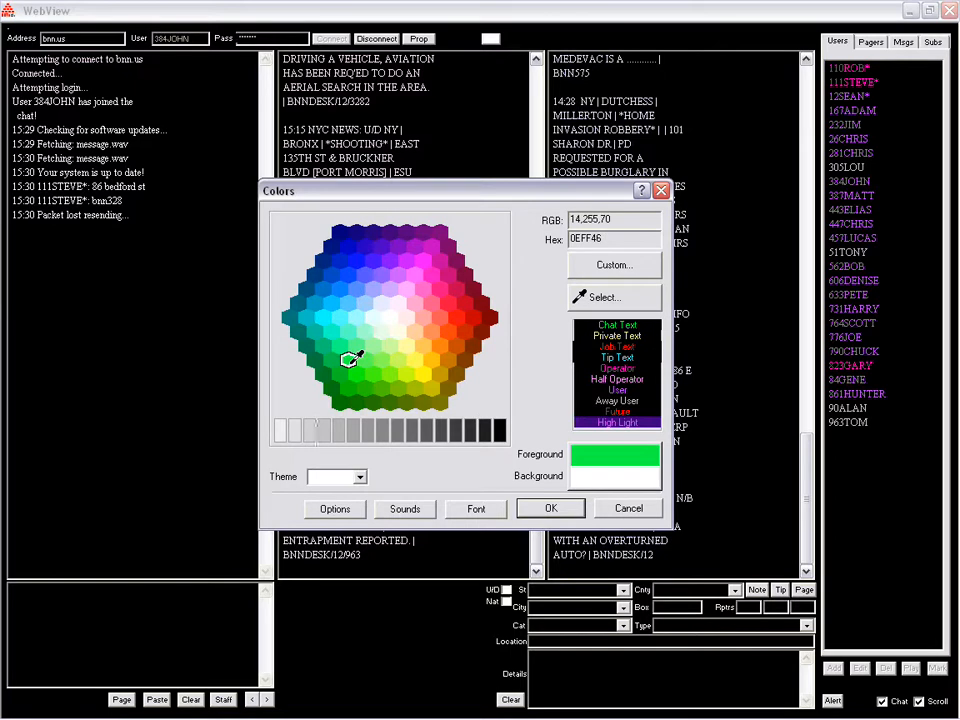
mouse_move(352, 362)
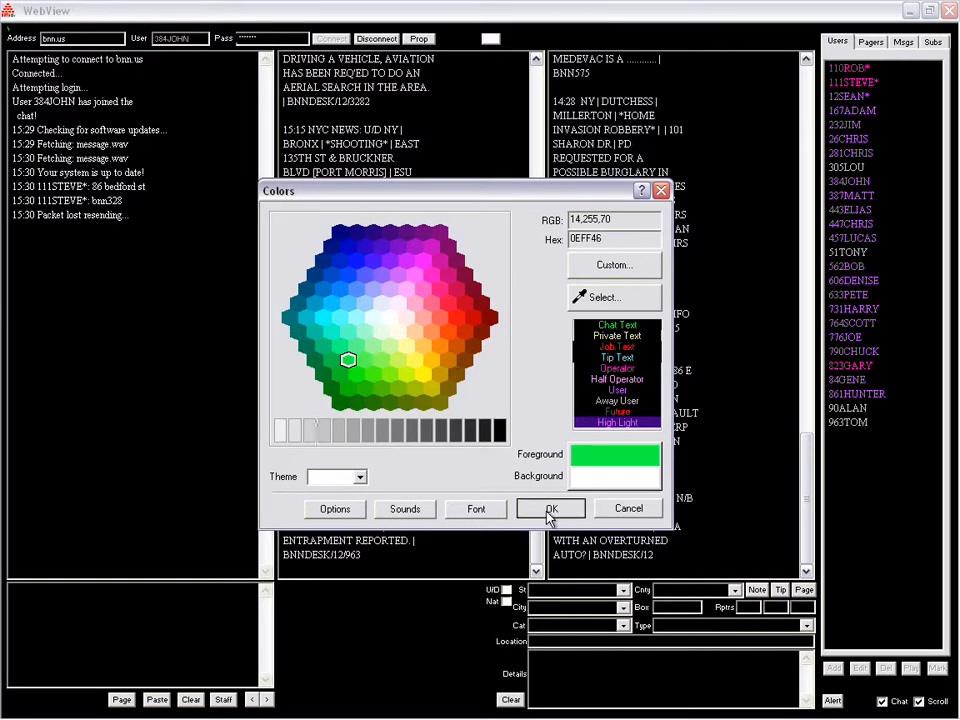
click(550, 508)
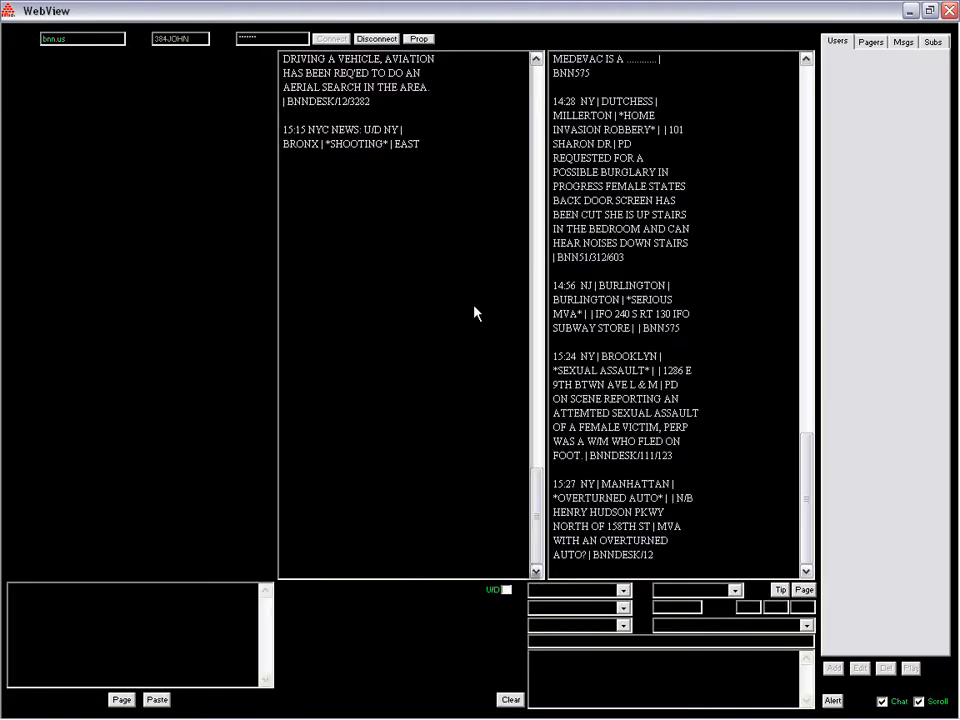
click(332, 38)
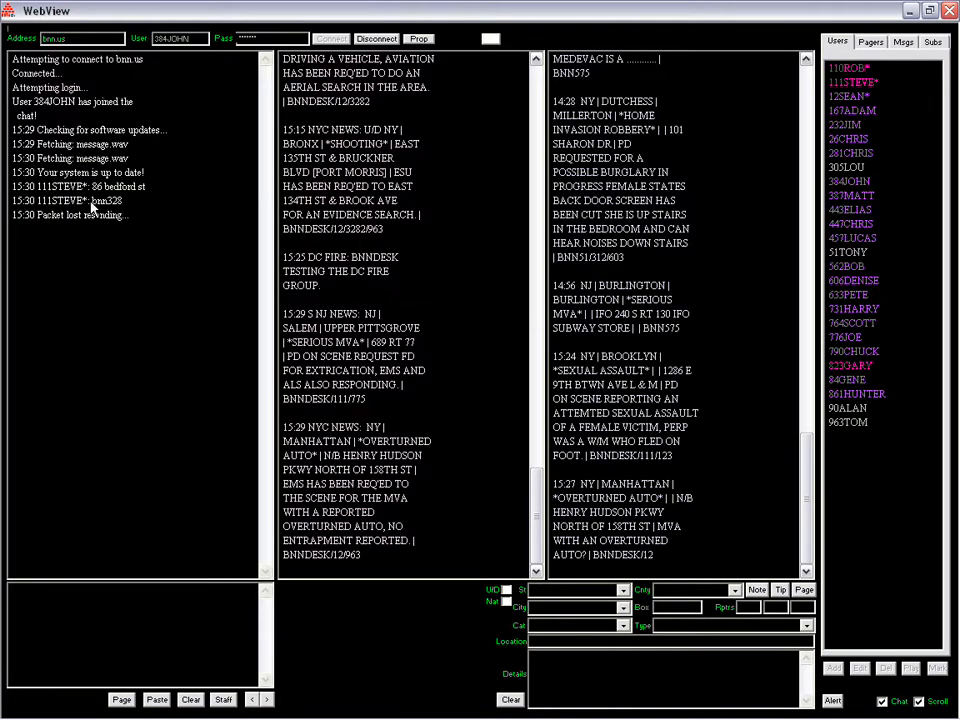
mouse_move(24, 234)
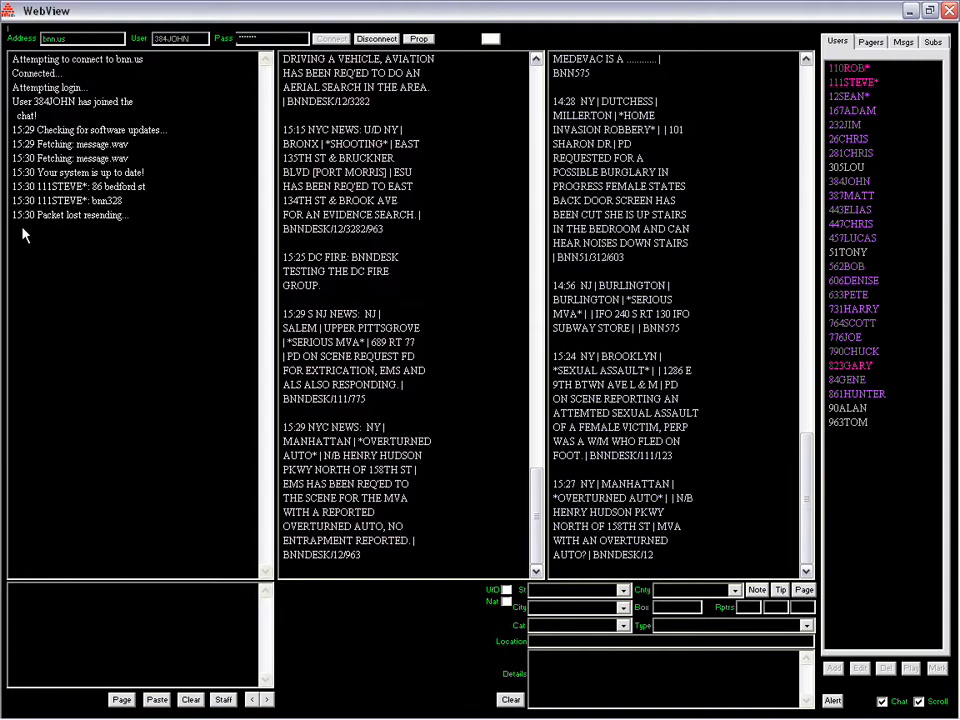